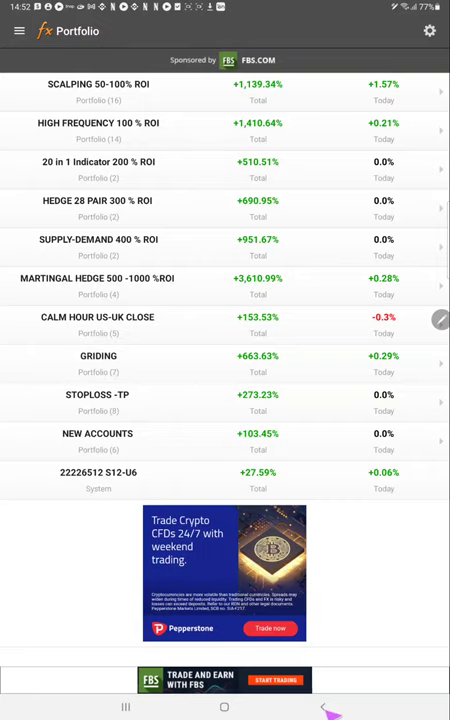
Open the SCALPING 50-100% ROI portfolio to reach the system showing +114.38% gain
click(333, 707)
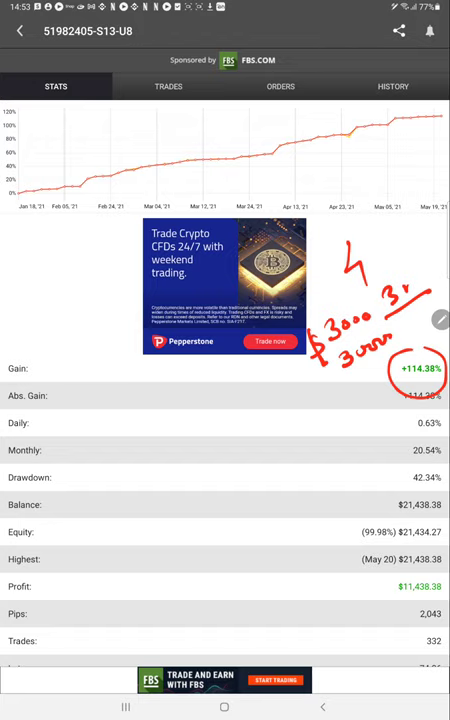
Review the system's open trades and EURJPY history, then switch from the systems list to MT4
click(168, 86)
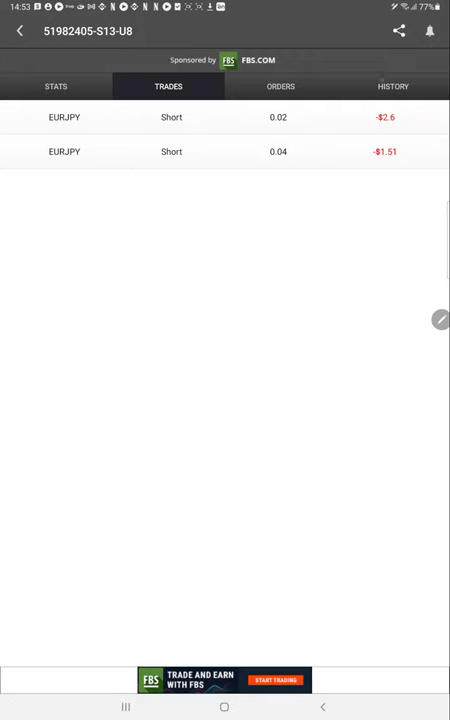
click(392, 86)
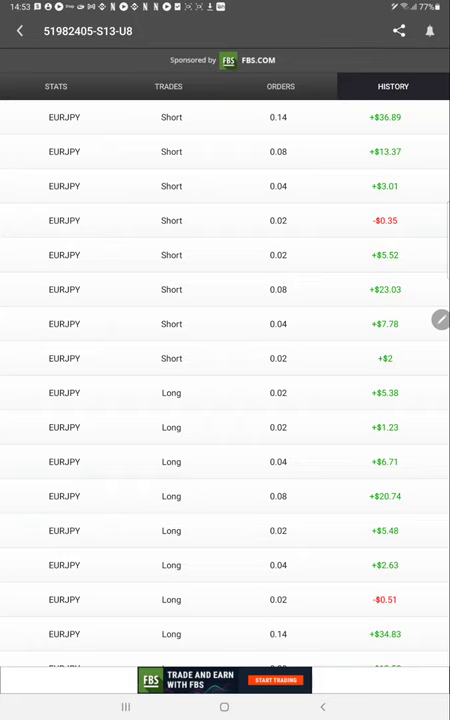
click(20, 30)
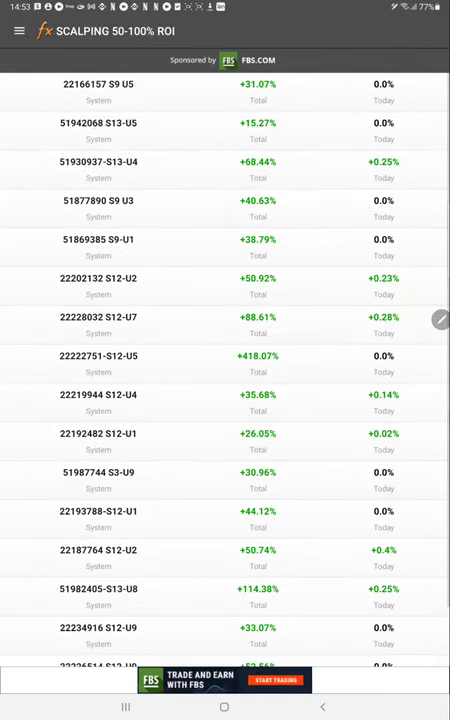
click(18, 31)
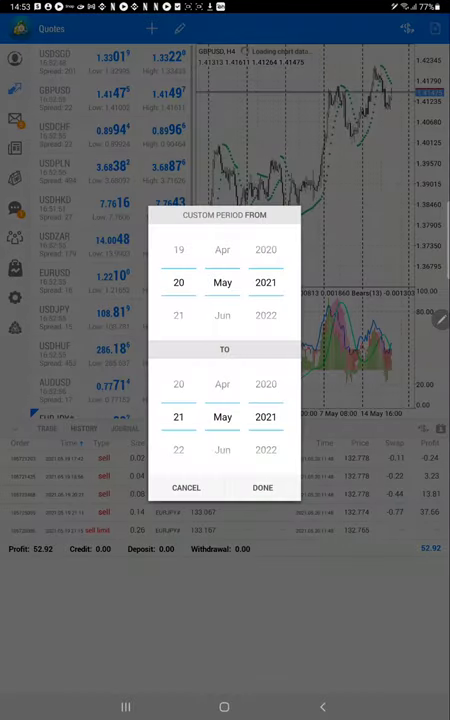
Confirm the 20–21 May custom period to show EURJPY sells and the $21,438.38 balance
click(186, 487)
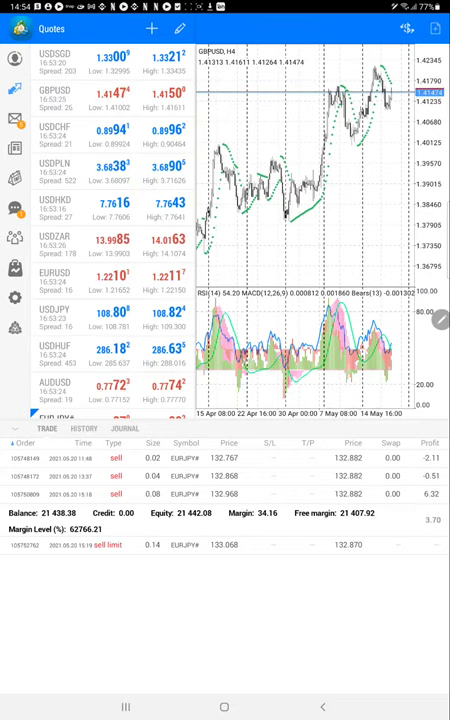
Leave MetaTrader 4 for the EURJPY Profit Grabber note in Samsung Notes
click(86, 428)
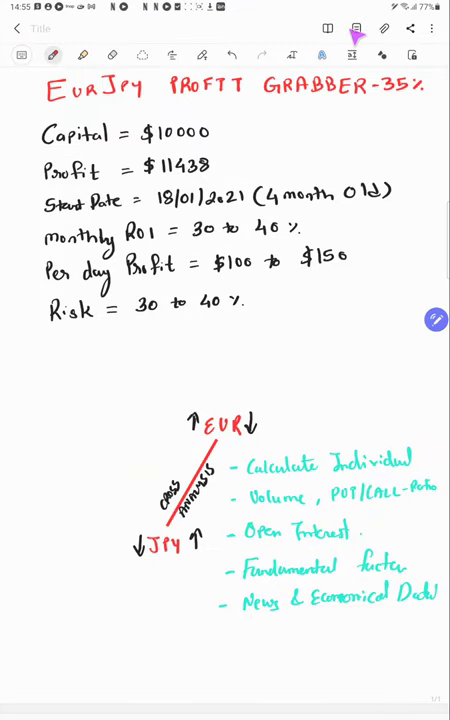
Tick the $10,000 capital in red, jot $1500, and underline the profit ranges
drag(218, 128, 230, 140)
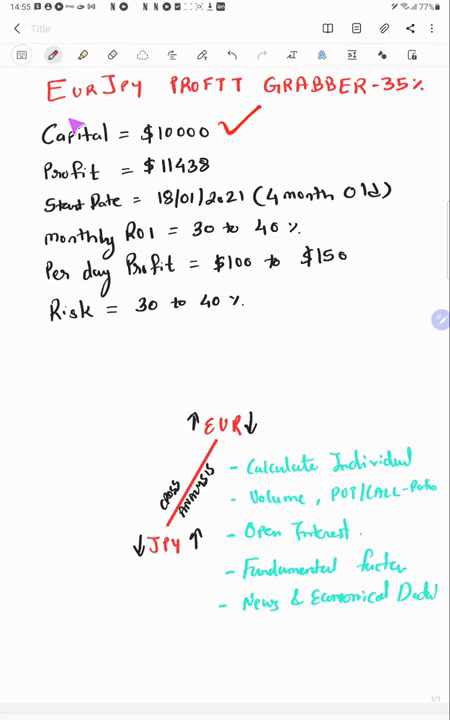
mouse_move(398, 115)
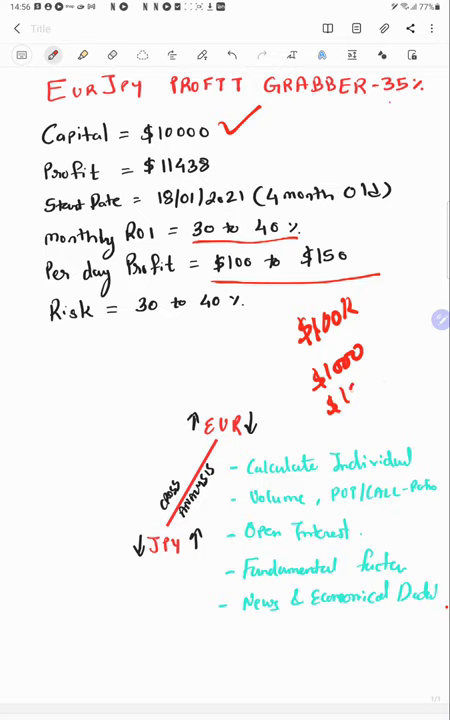
text(1500)
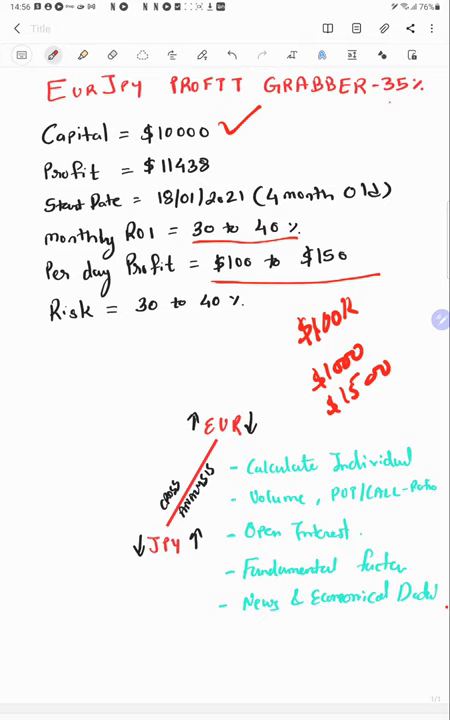
drag(95, 440, 125, 400)
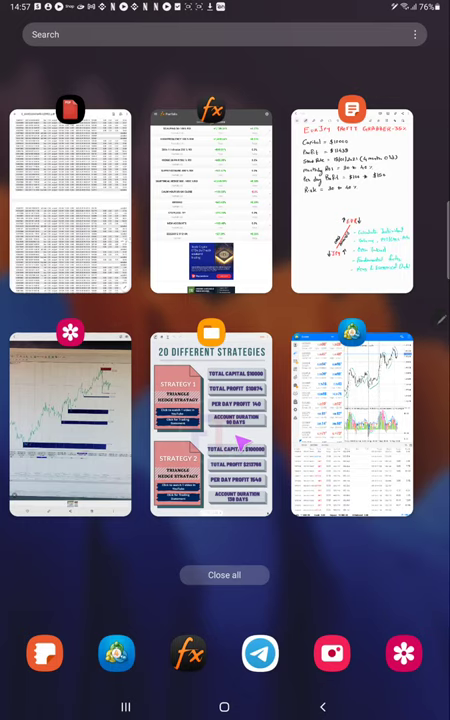
Open the 20 Different Strategies document and circle Strategy 7's currency pairs in red
click(211, 425)
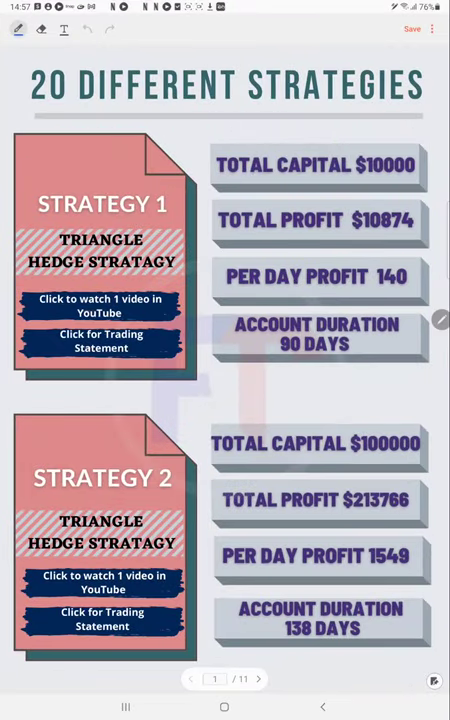
click(256, 679)
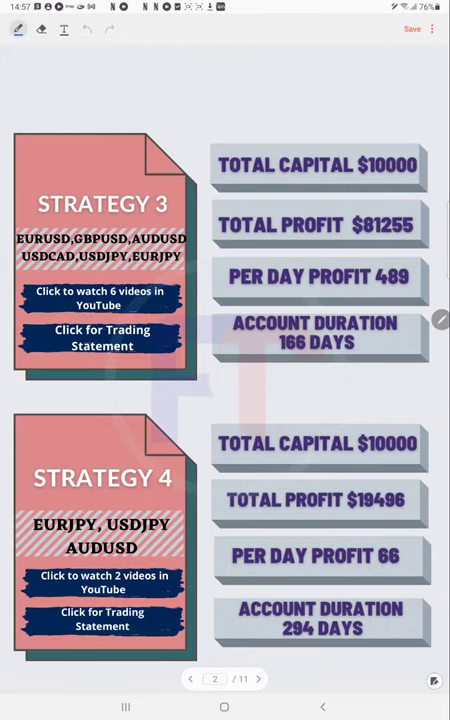
click(256, 679)
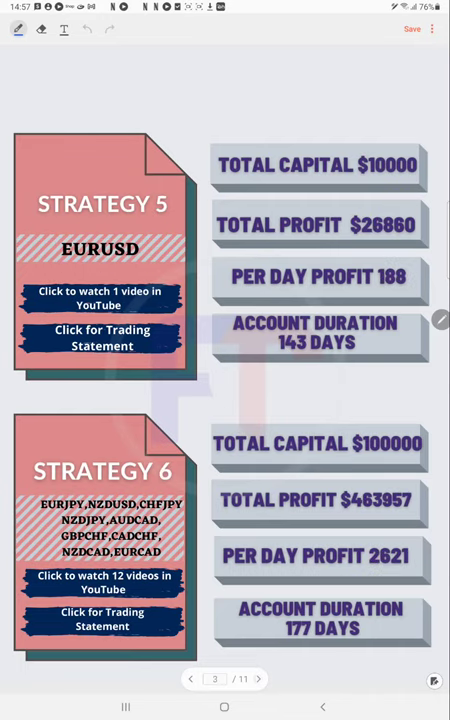
click(257, 679)
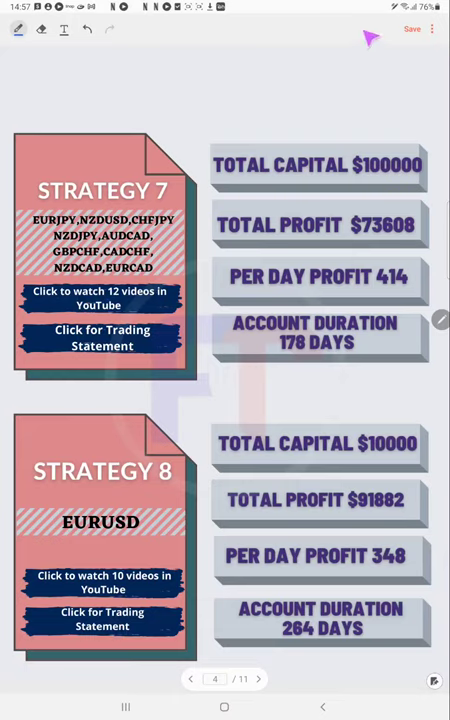
drag(345, 140, 390, 185)
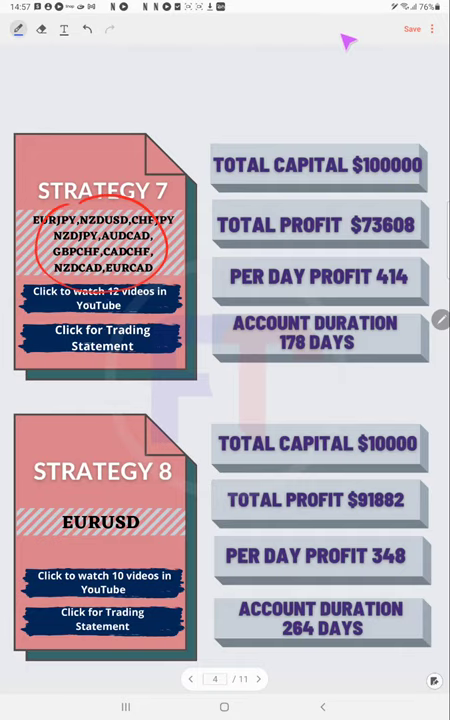
Page onward through the brochure toward its final page 11
click(257, 679)
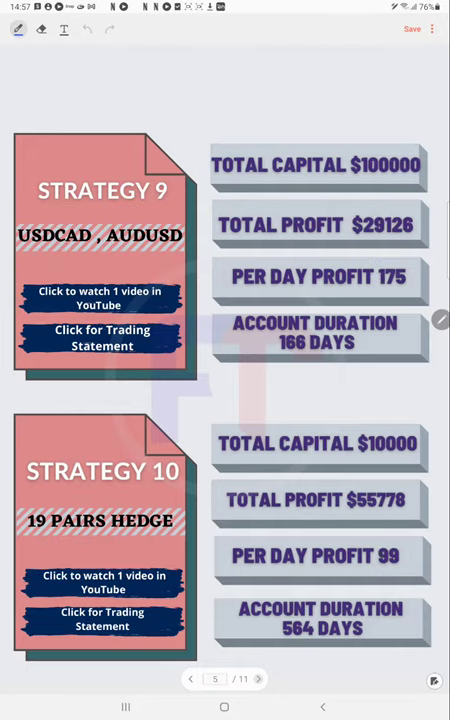
click(256, 679)
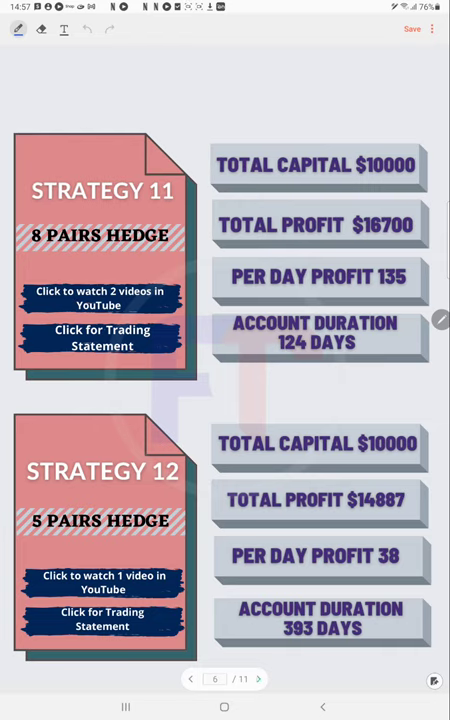
click(256, 679)
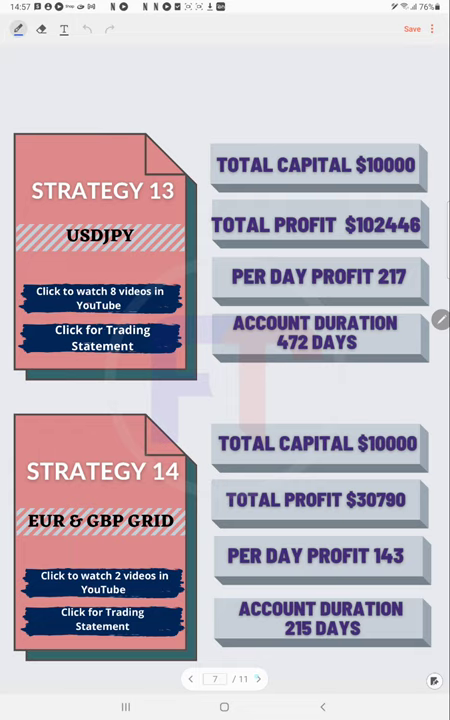
click(257, 679)
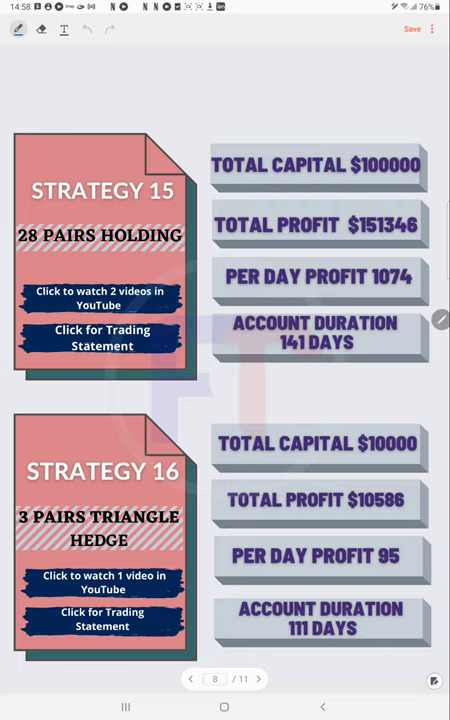
click(259, 679)
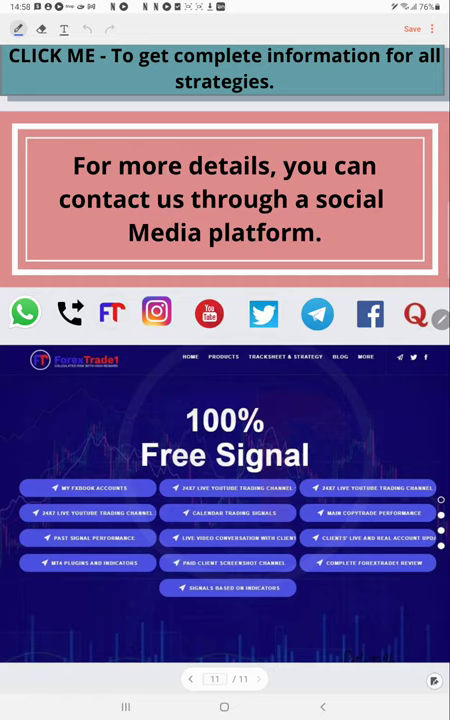
mouse_move(330, 78)
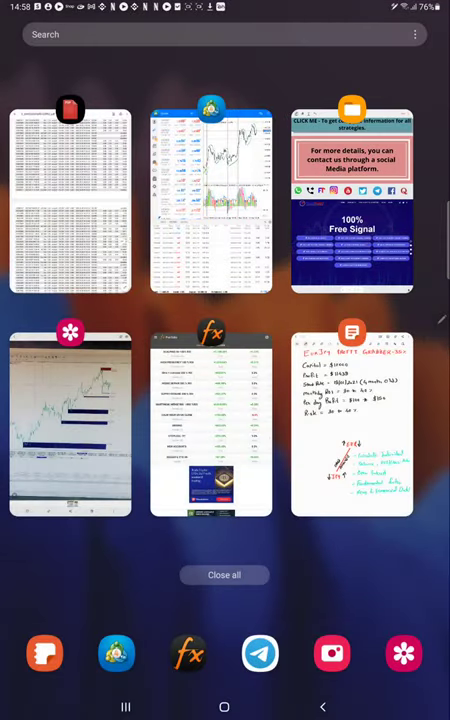
Open the EURJPY trading statement PDF and scroll down to its Summary section
click(70, 200)
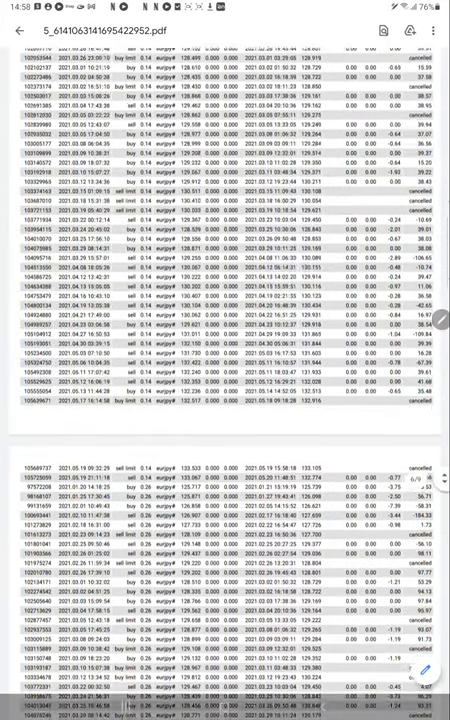
scroll(down, 3)
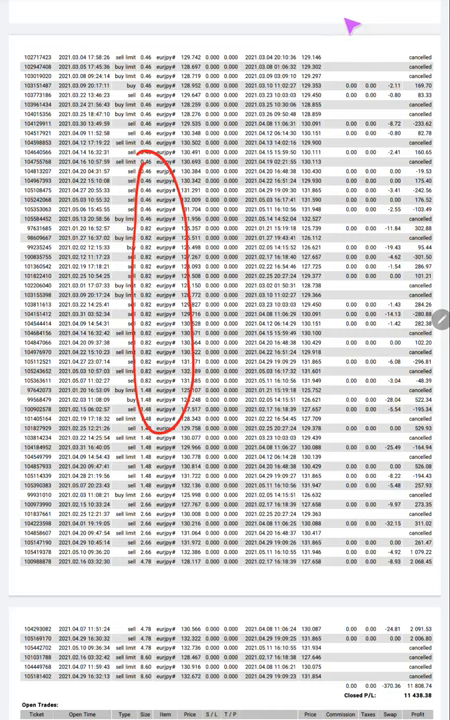
scroll(down, 3)
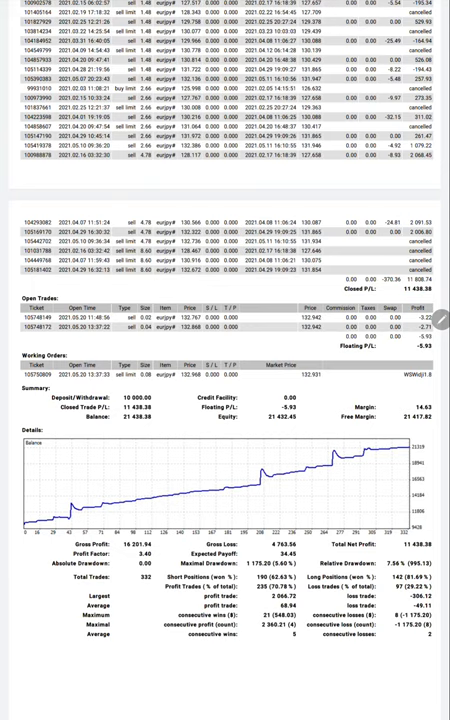
scroll(down, 3)
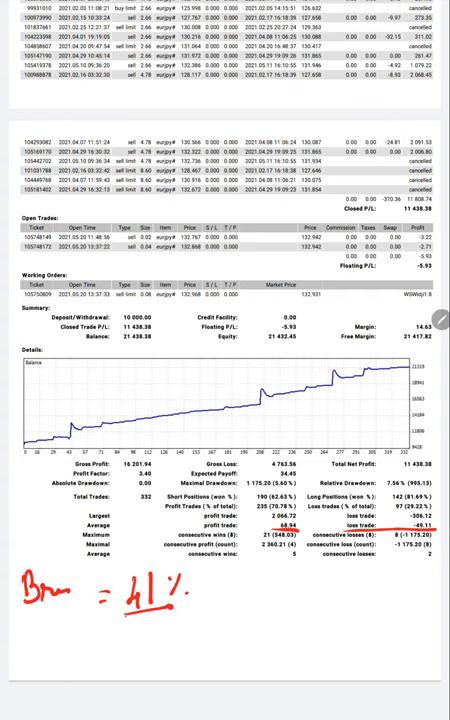
Handwrite 'even' and the 71 win rate on the statement summary
text(even)
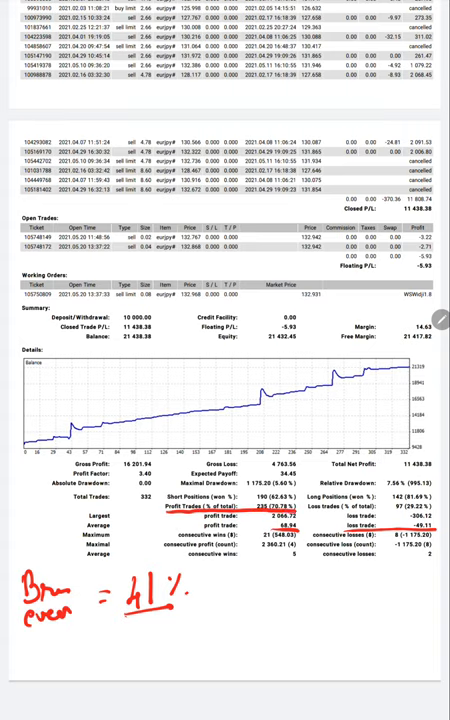
text(71)
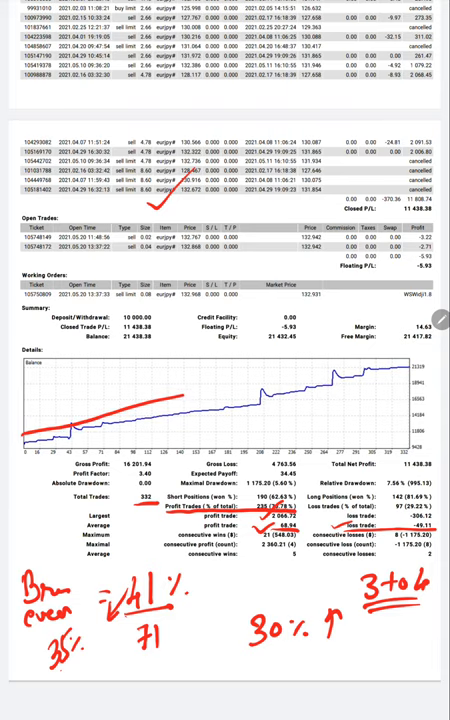
drag(175, 397, 405, 355)
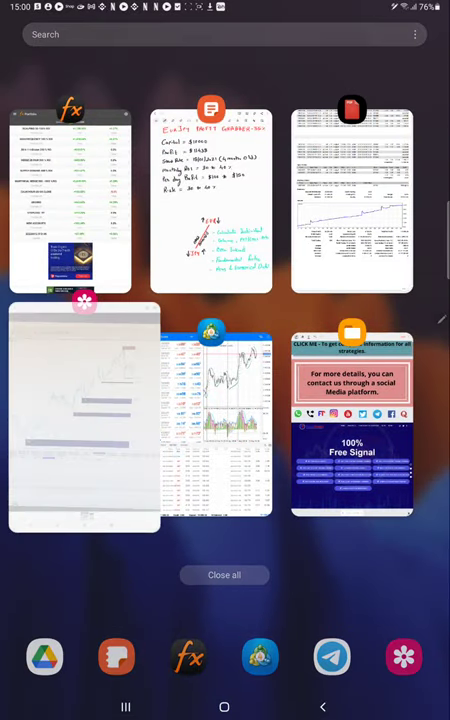
Reopen the EURJPY MT4 chart photo from the Gallery card in Recents
click(85, 415)
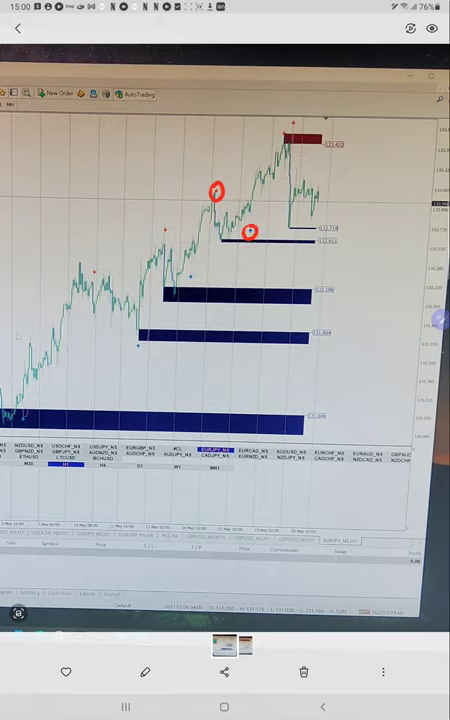
Draw a red arrow pointing at the chart's red sell zone
drag(305, 135, 360, 122)
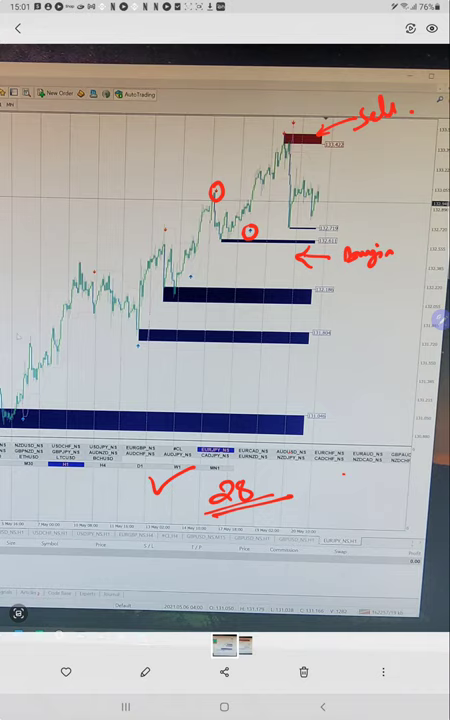
mouse_move(311, 216)
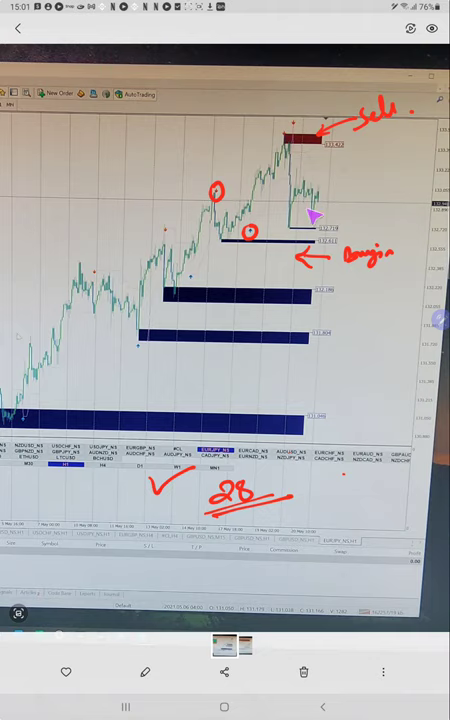